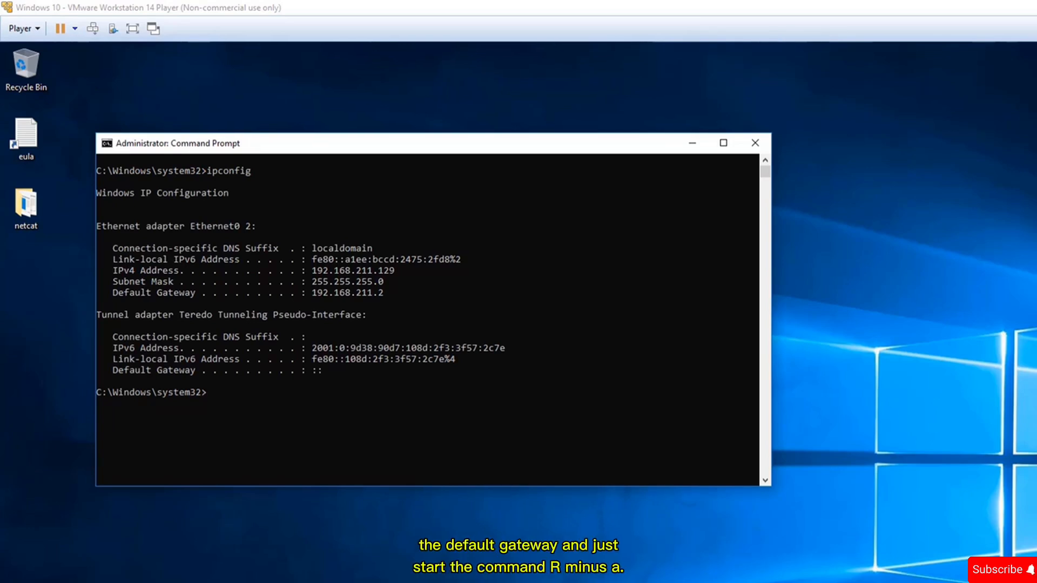
List the victim's ARP table with arp -a before the attack.
{"action": "type", "text": "arp -a"}
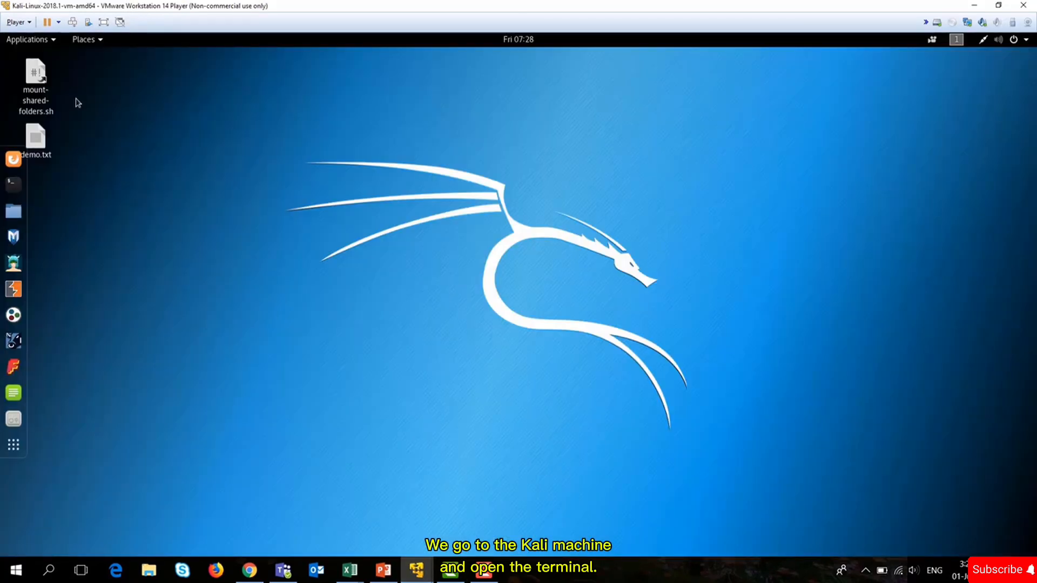
Show Kali's eth0 address 192.168.211.130 with ifconfig and launch Ettercap from Applications.
{"action": "left_click", "coordinate": [13, 184]}
{"action": "type", "text": "ifconfig"}
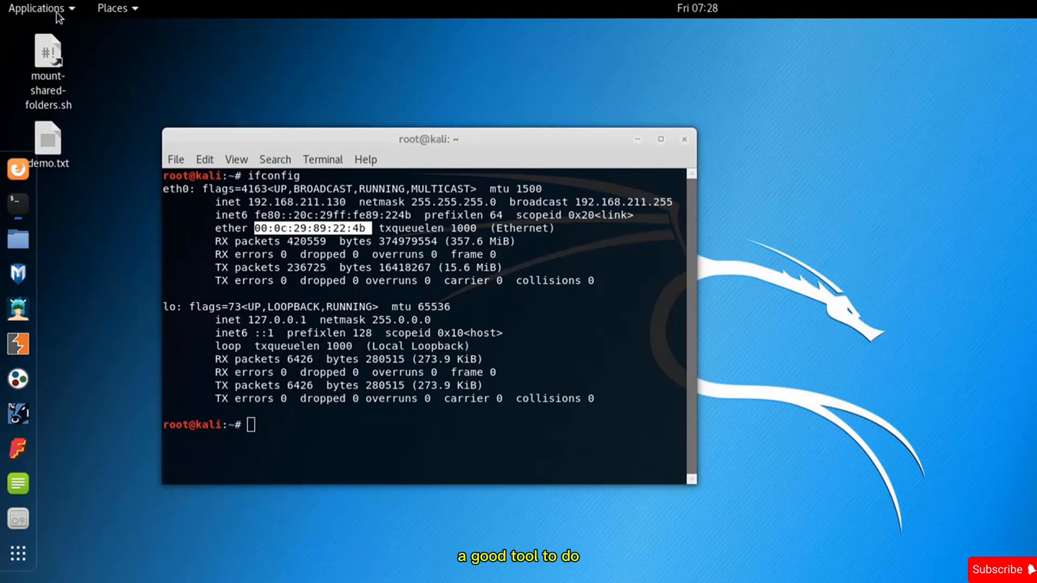
{"action": "left_click", "coordinate": [37, 8]}
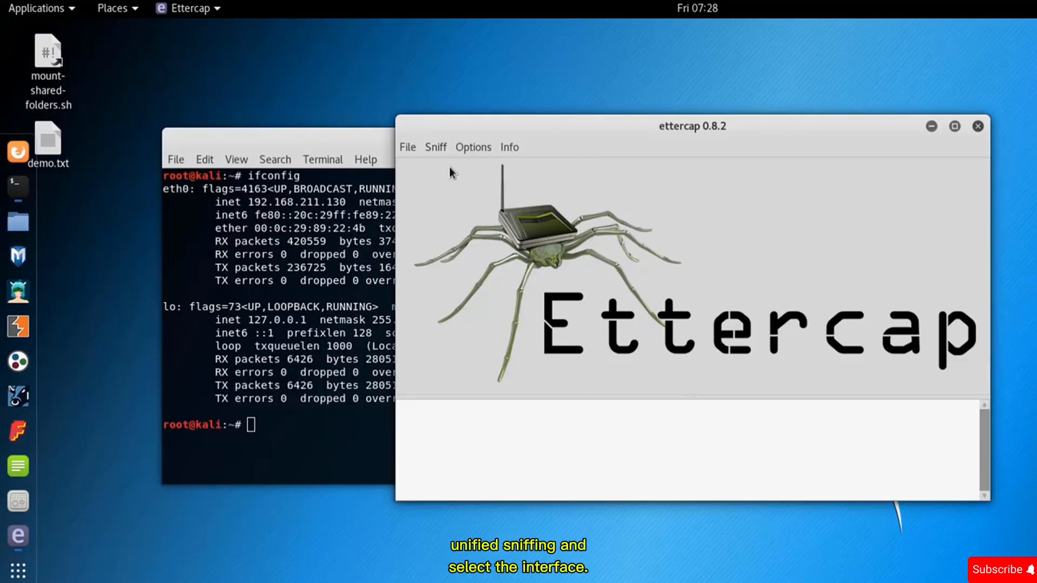
Begin unified sniffing on eth0 and scan the subnet, finding 4 hosts.
{"action": "left_click", "coordinate": [436, 147]}
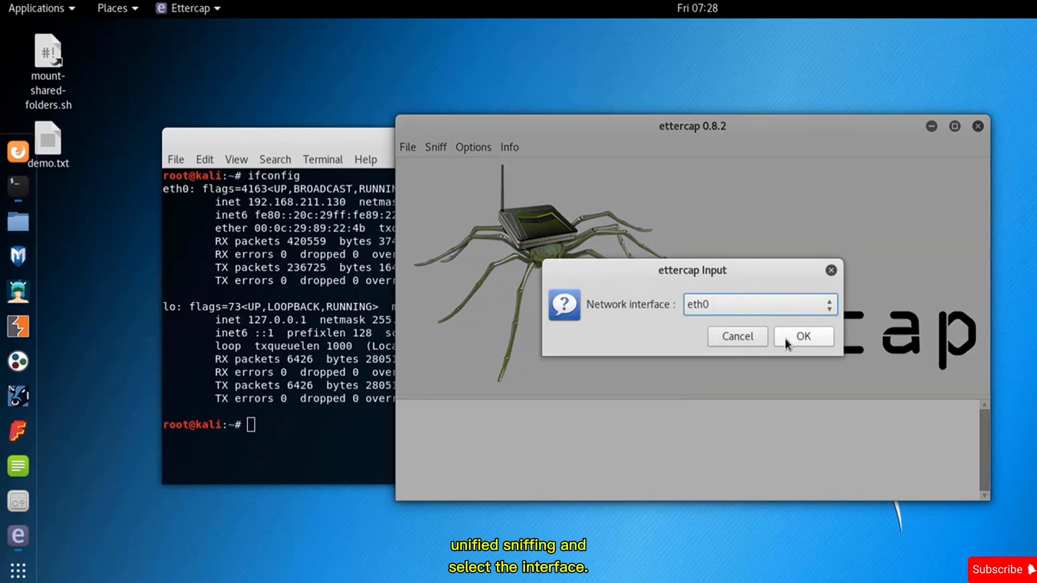
{"action": "left_click", "coordinate": [488, 147]}
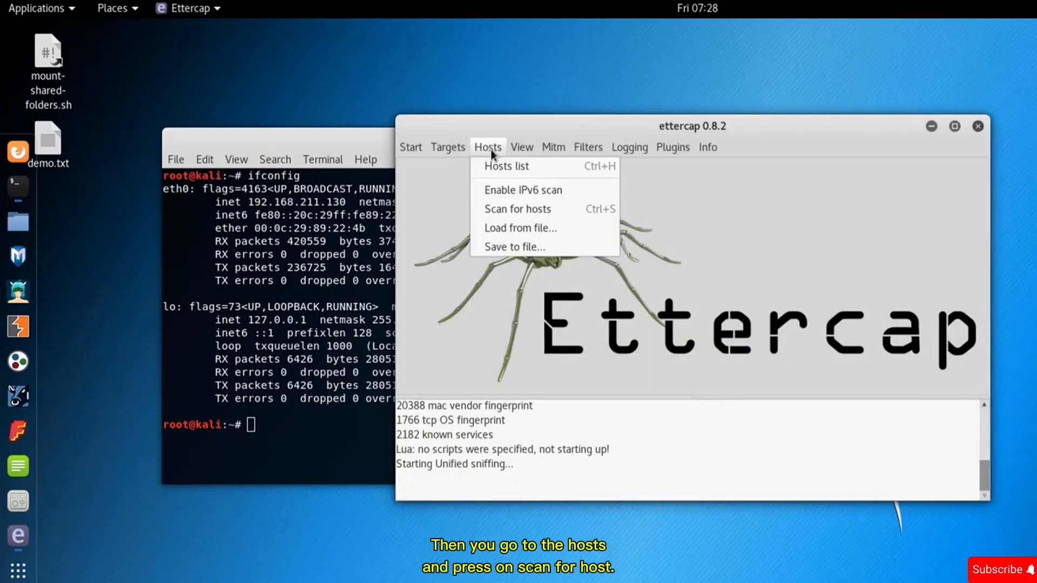
{"action": "left_click", "coordinate": [518, 208]}
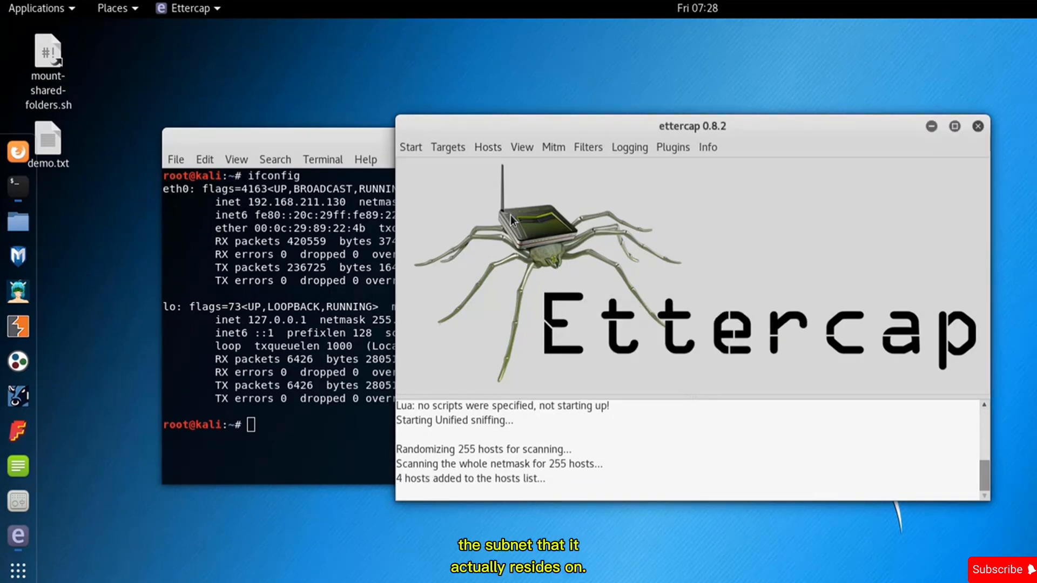
{"action": "mouse_move", "coordinate": [407, 483]}
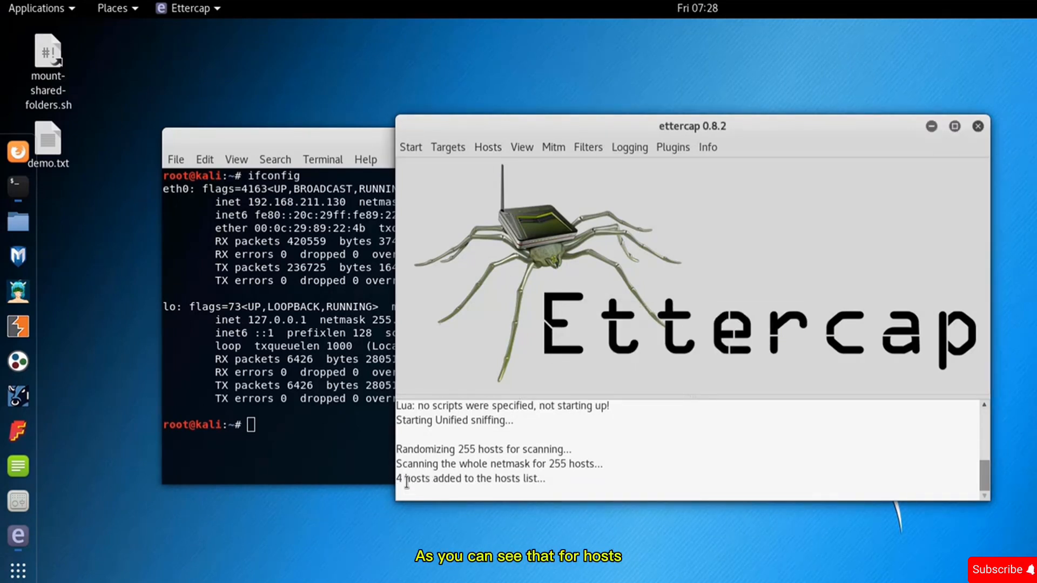
{"action": "double_click", "coordinate": [463, 478]}
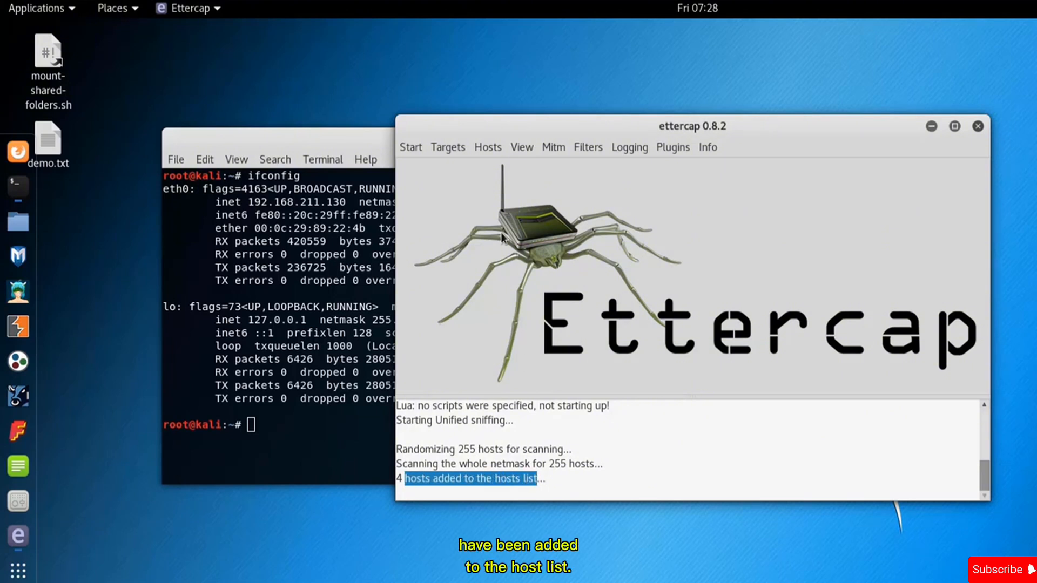
{"action": "left_click", "coordinate": [487, 147]}
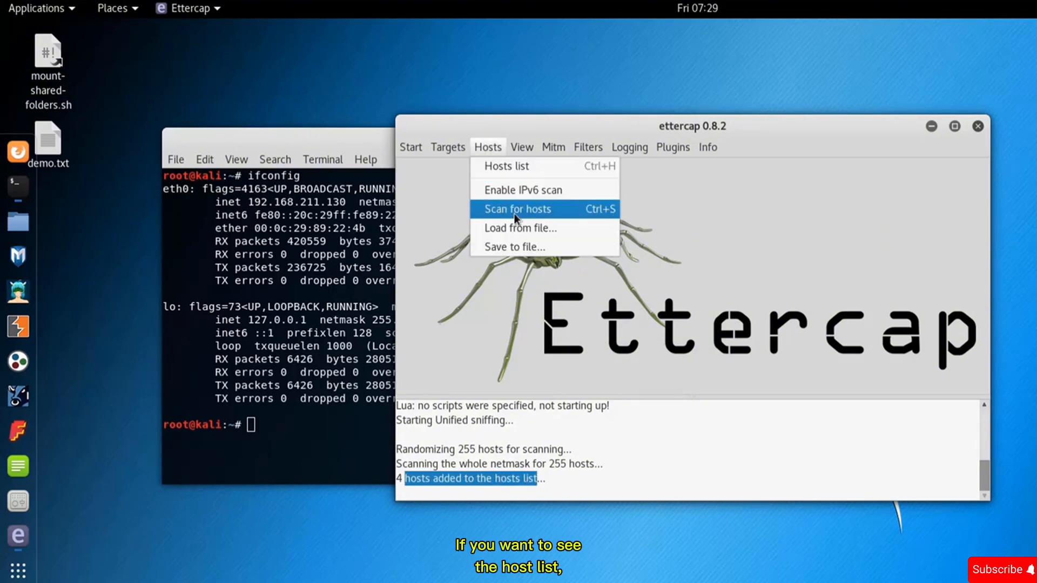
{"action": "mouse_move", "coordinate": [505, 166]}
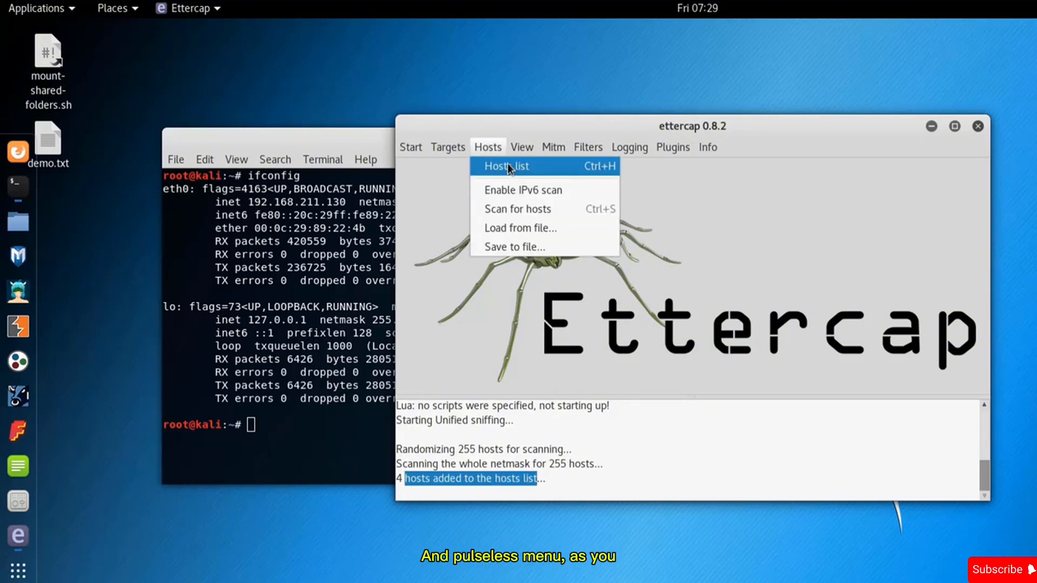
Add the victim 192.168.211.129 from the host list as Target 1.
{"action": "left_click", "coordinate": [505, 167]}
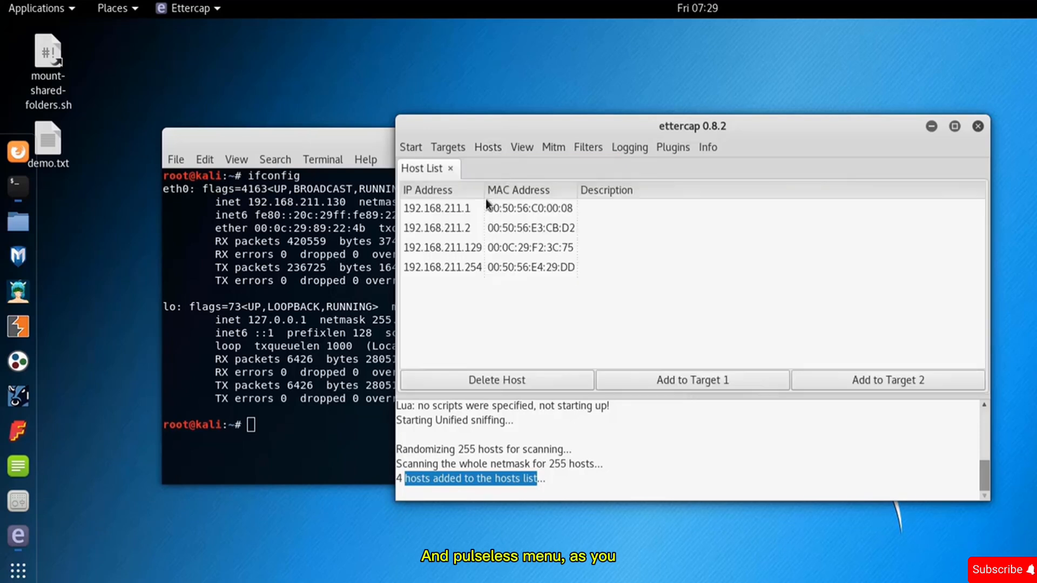
{"action": "mouse_move", "coordinate": [473, 222]}
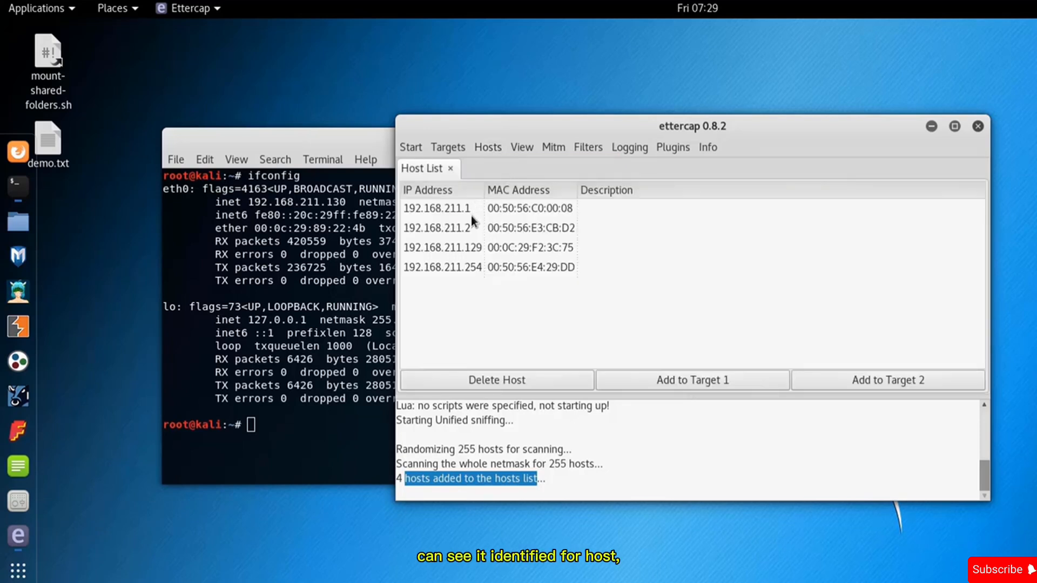
{"action": "mouse_move", "coordinate": [481, 266]}
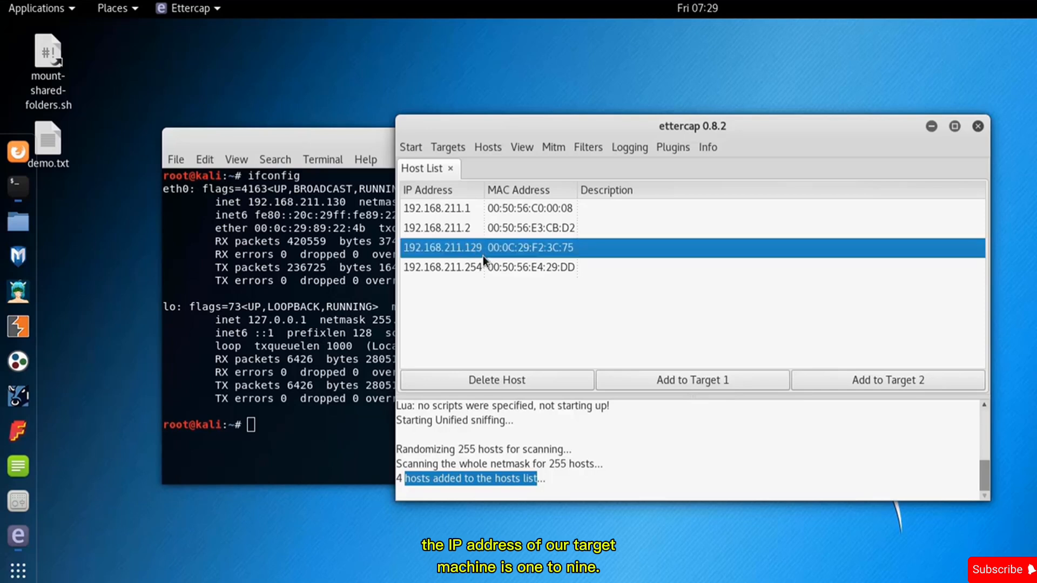
{"action": "mouse_move", "coordinate": [462, 248]}
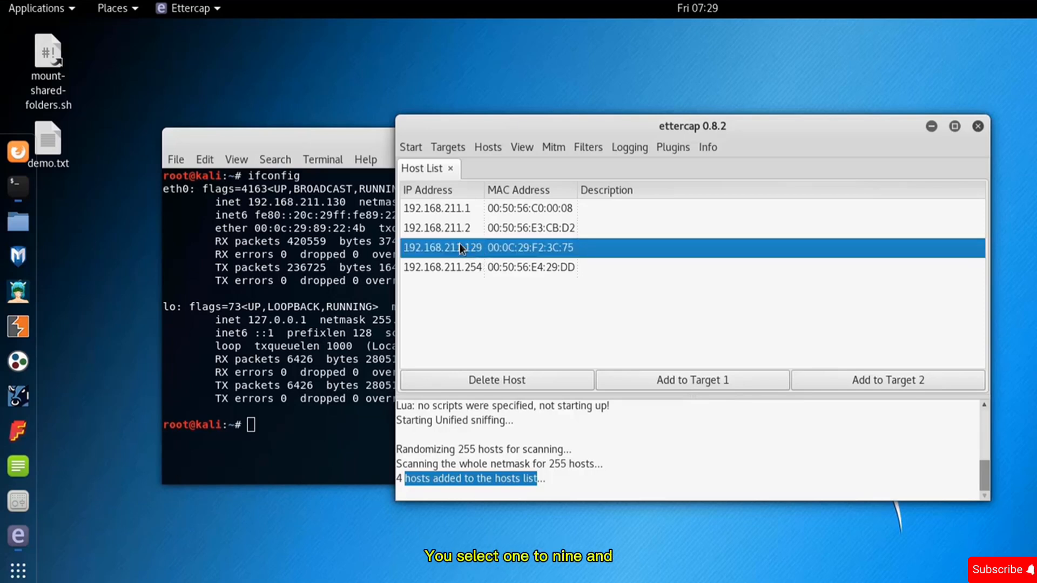
{"action": "left_click", "coordinate": [691, 379]}
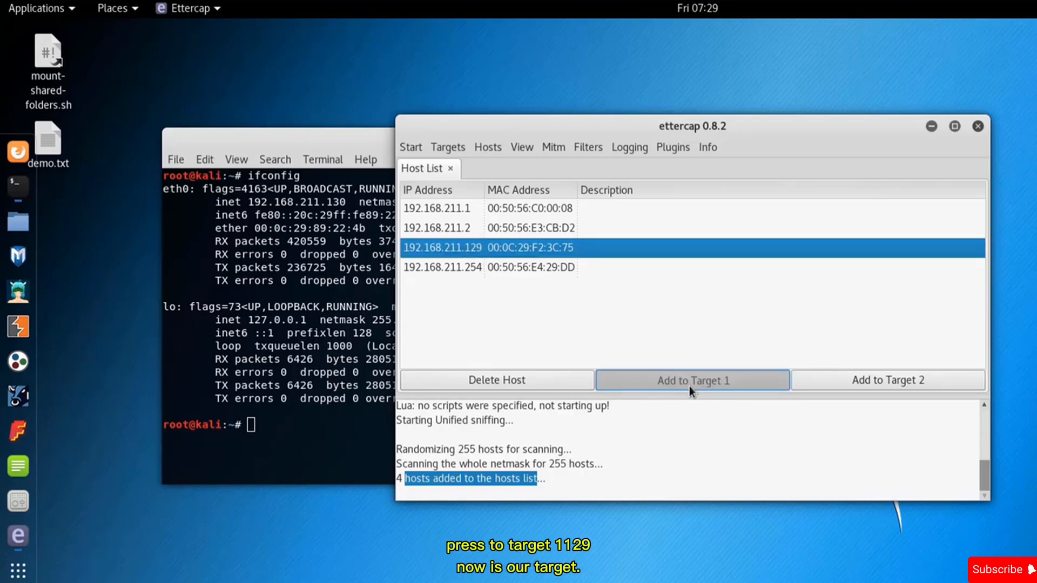
{"action": "left_click", "coordinate": [691, 379]}
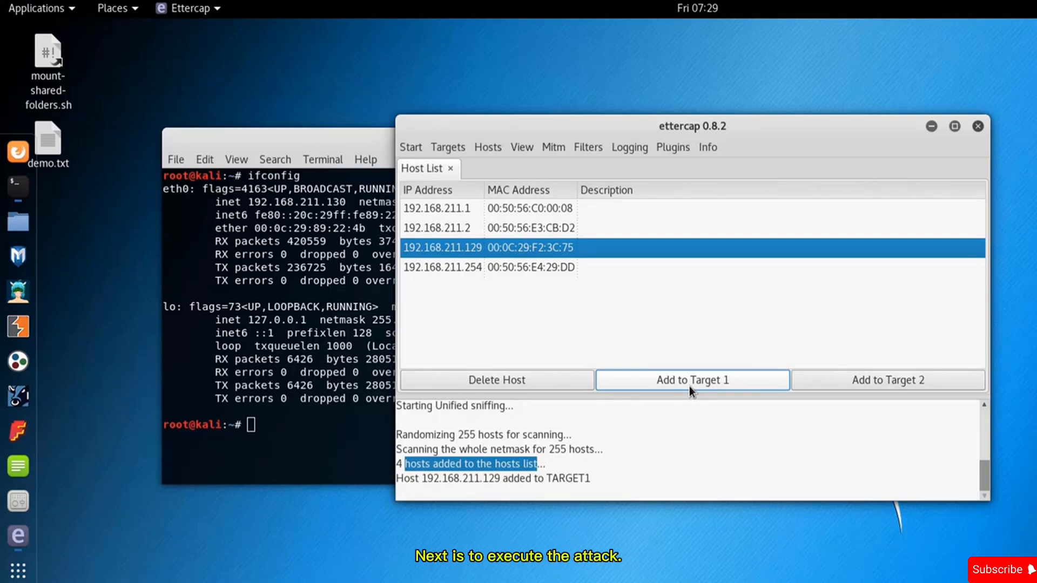
{"action": "mouse_move", "coordinate": [553, 147]}
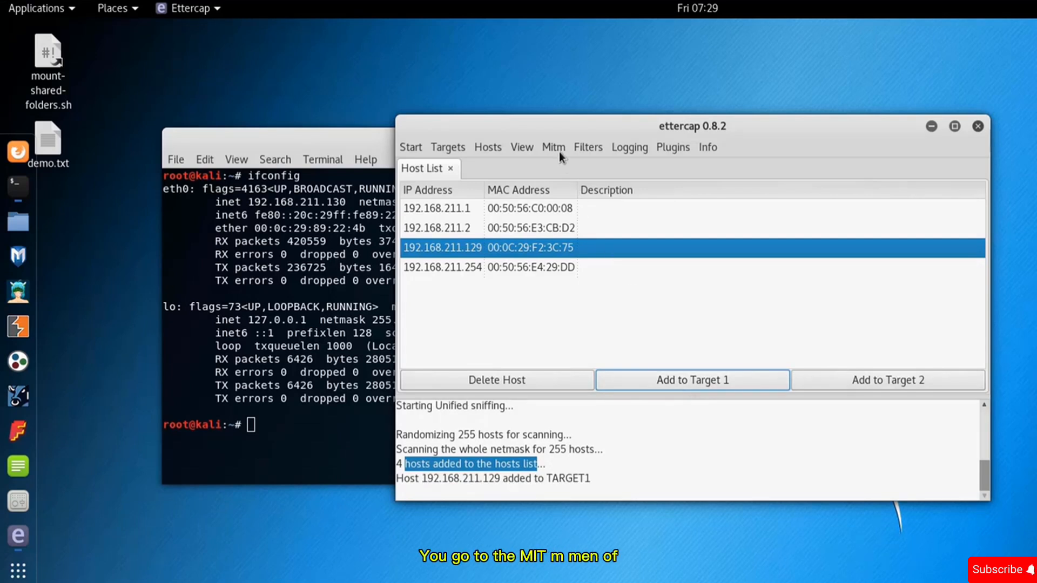
Start Mitm ARP poisoning with 'Only poison one-way' against 192.168.211.129.
{"action": "left_click", "coordinate": [553, 147]}
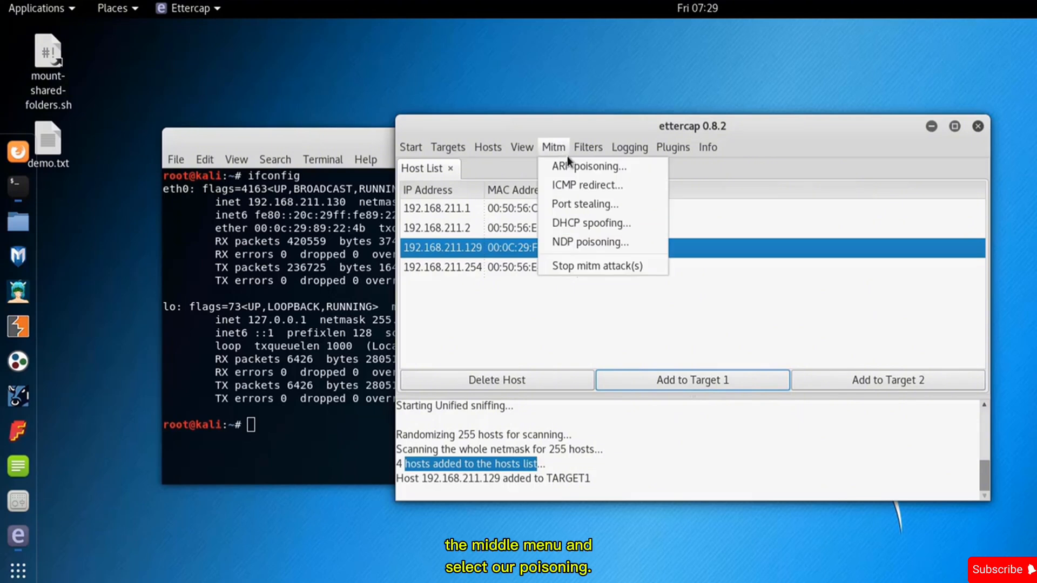
{"action": "left_click", "coordinate": [588, 166]}
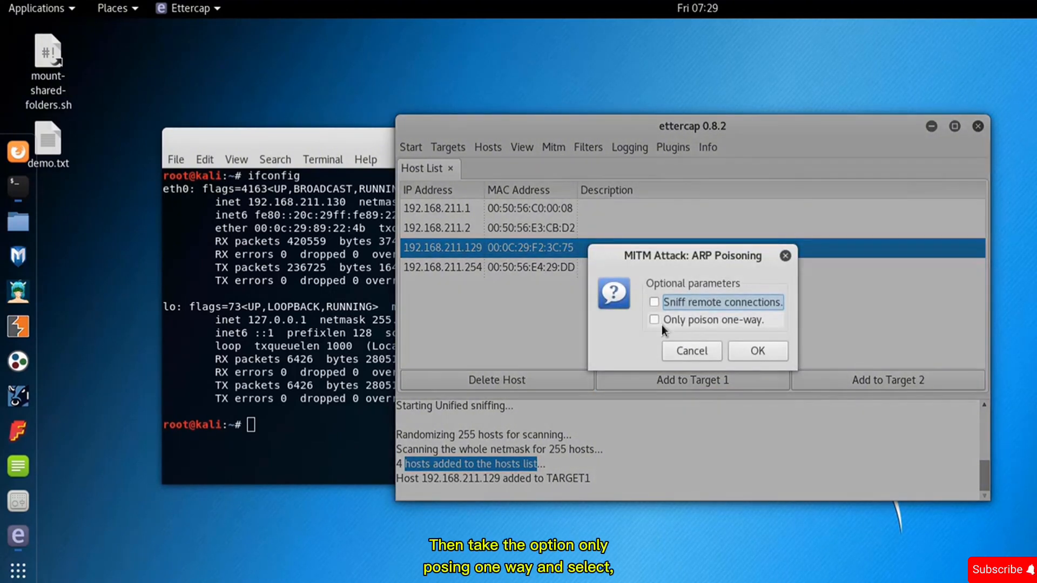
{"action": "left_click", "coordinate": [655, 320]}
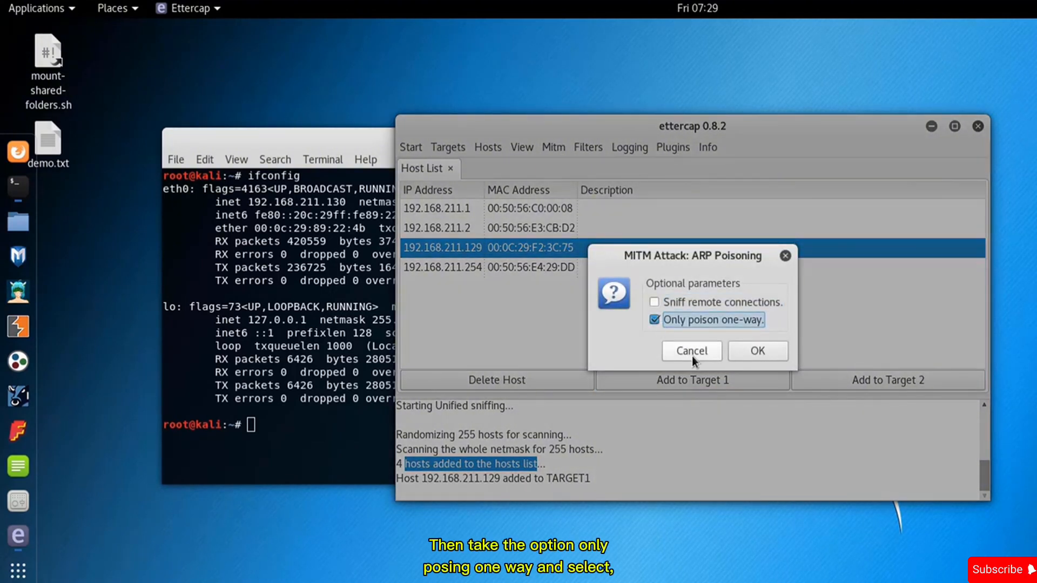
{"action": "left_click", "coordinate": [757, 350]}
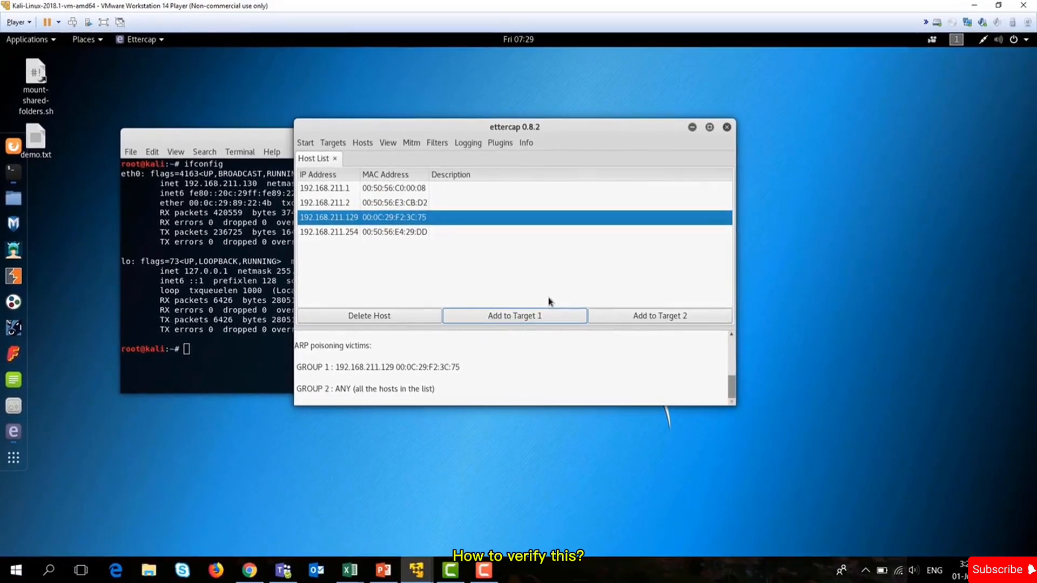
{"action": "mouse_move", "coordinate": [417, 570]}
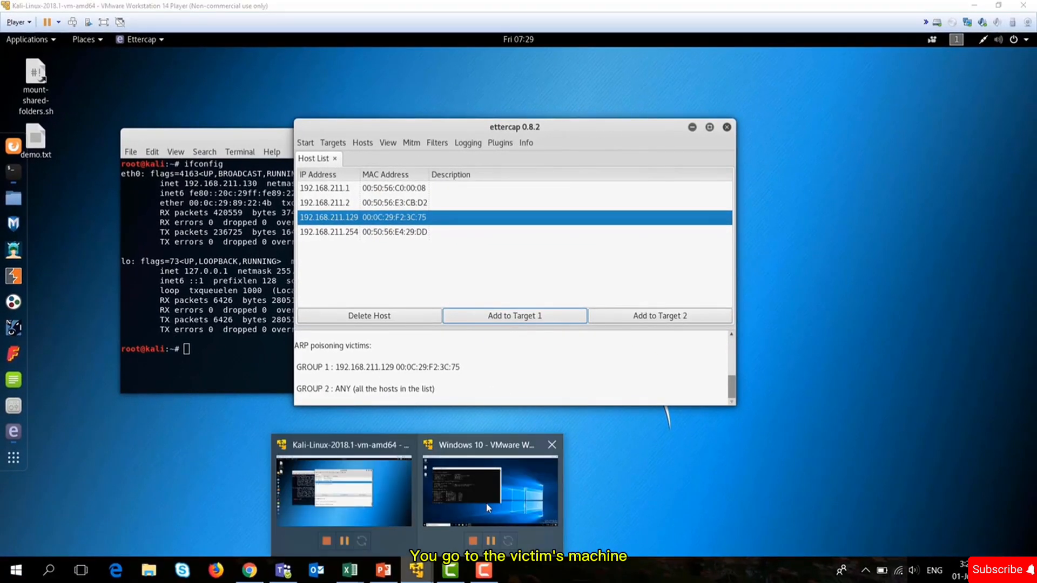
On the Windows victim, list the ARP table again with arp -a to see the poisoned MACs.
{"action": "left_click", "coordinate": [490, 489]}
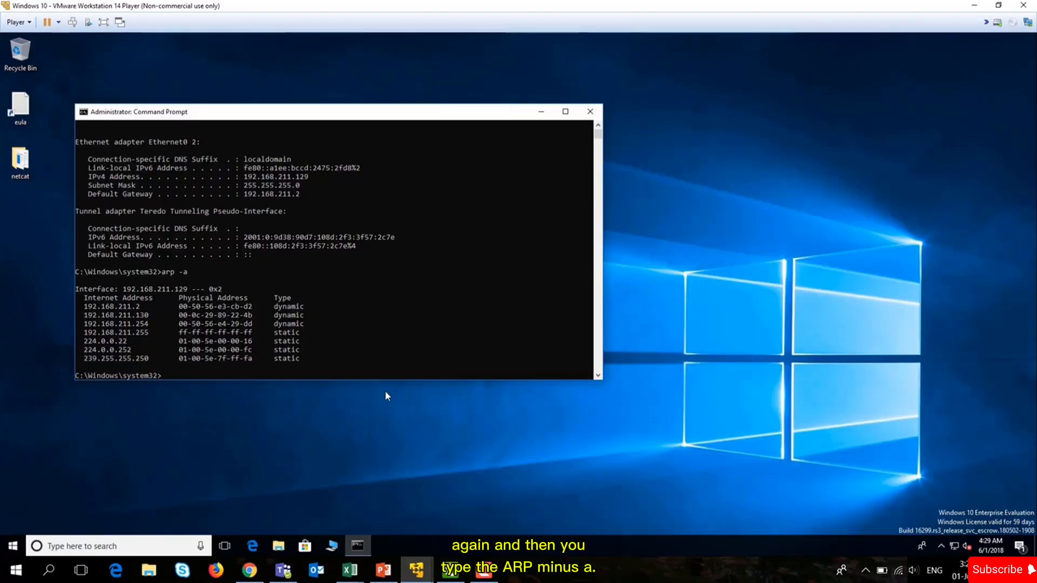
{"action": "type", "text": "arp -a"}
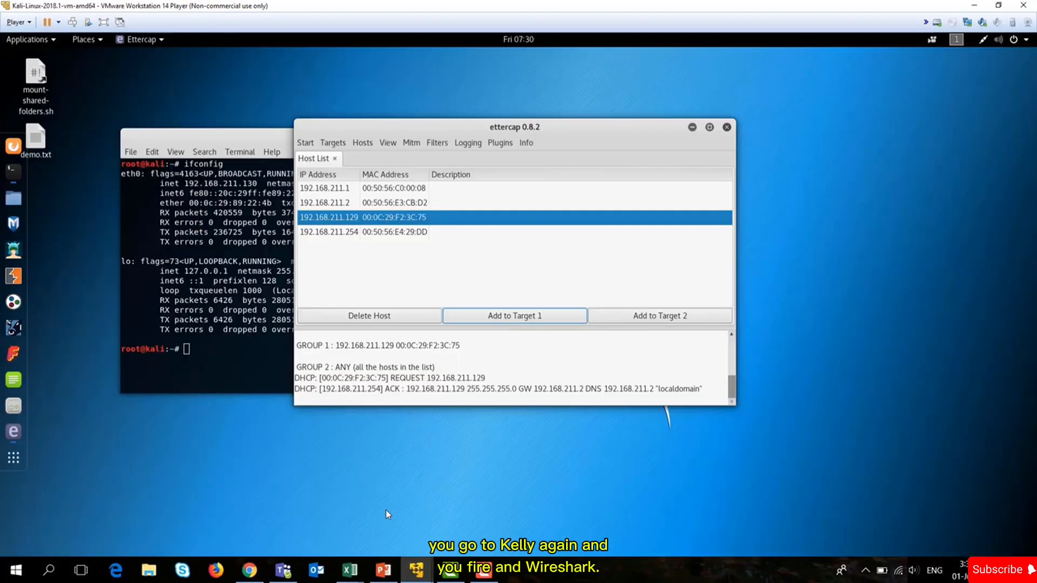
{"action": "mouse_move", "coordinate": [57, 151]}
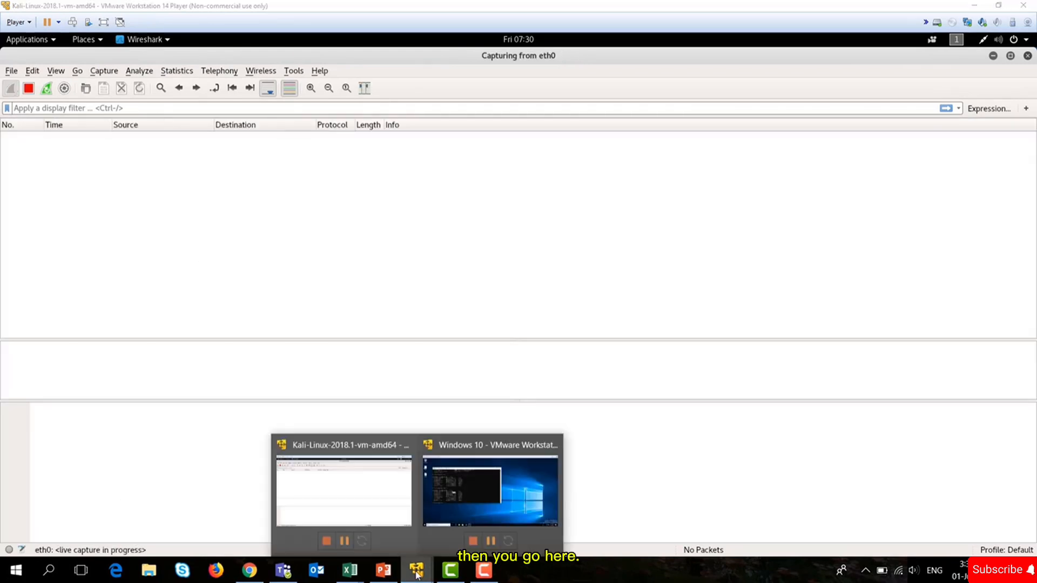
Return to the Windows victim while Wireshark captures on eth0.
{"action": "left_click", "coordinate": [490, 489]}
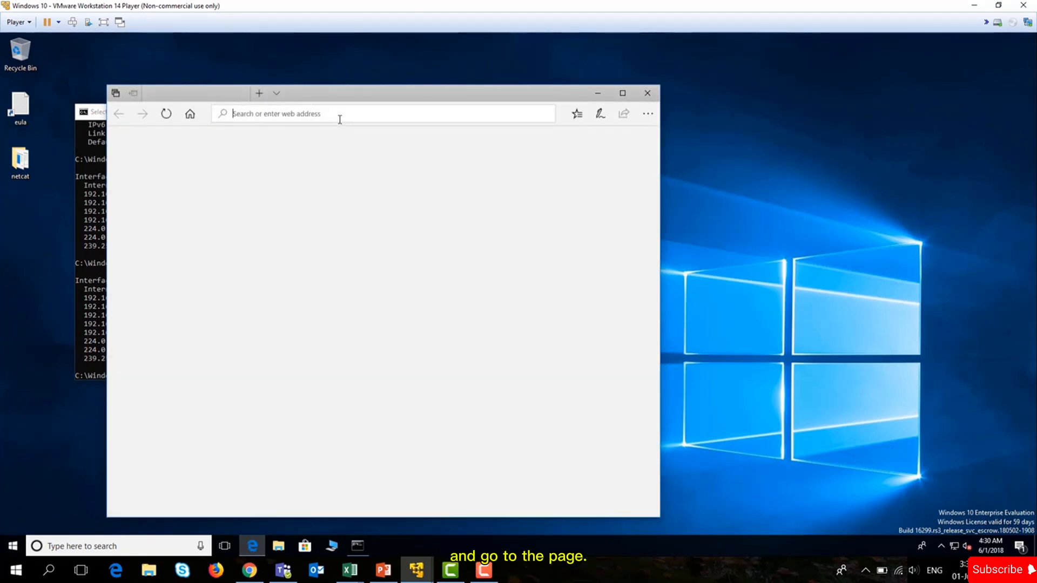
{"action": "type", "text": "www.fgoogle.com"}
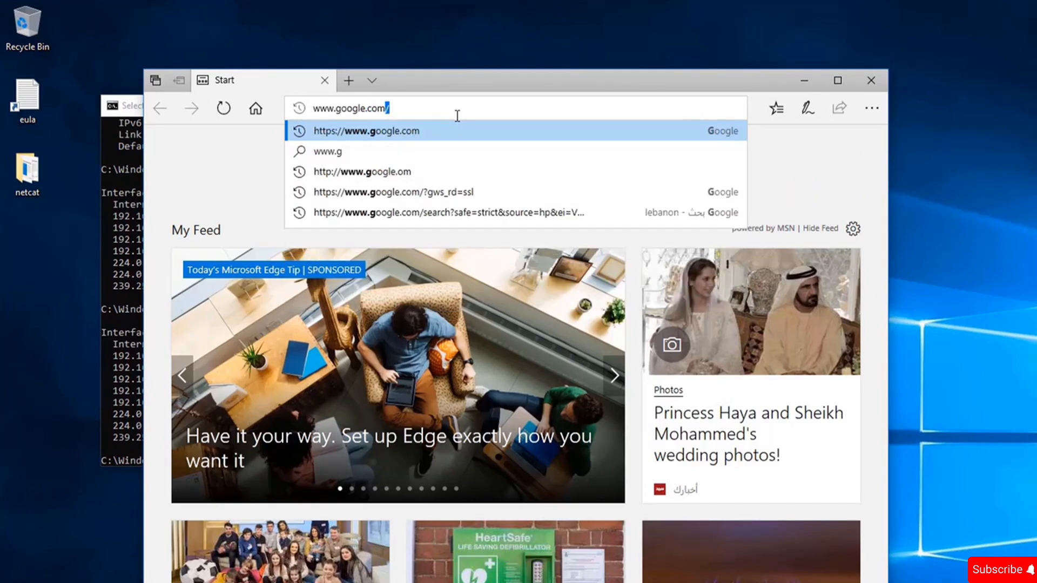
{"action": "left_click", "coordinate": [366, 131]}
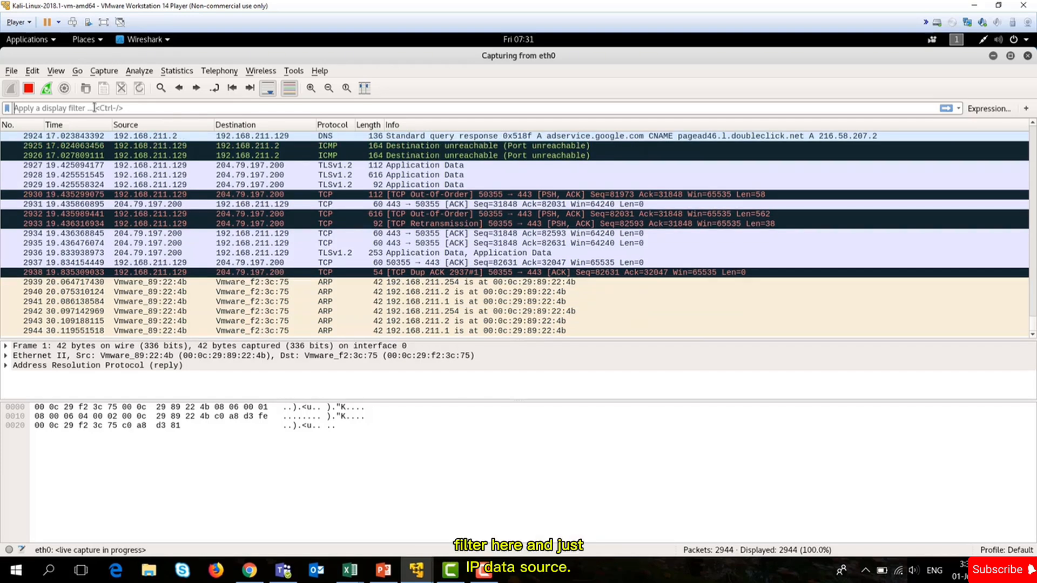
Filter the Wireshark capture to ip.src==192.168.211.129.
{"action": "type", "text": "ip.s"}
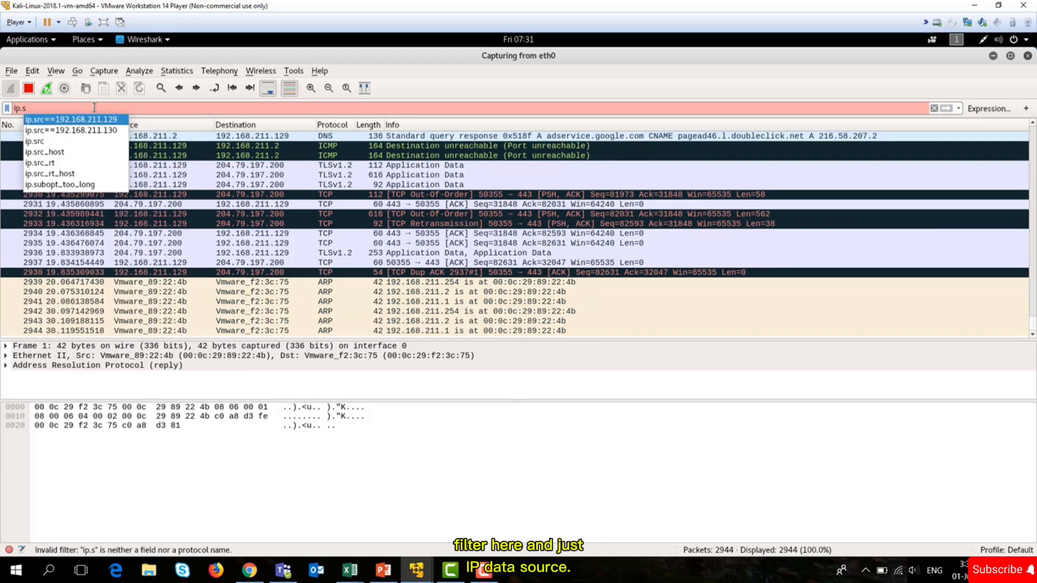
{"action": "left_click", "coordinate": [72, 119]}
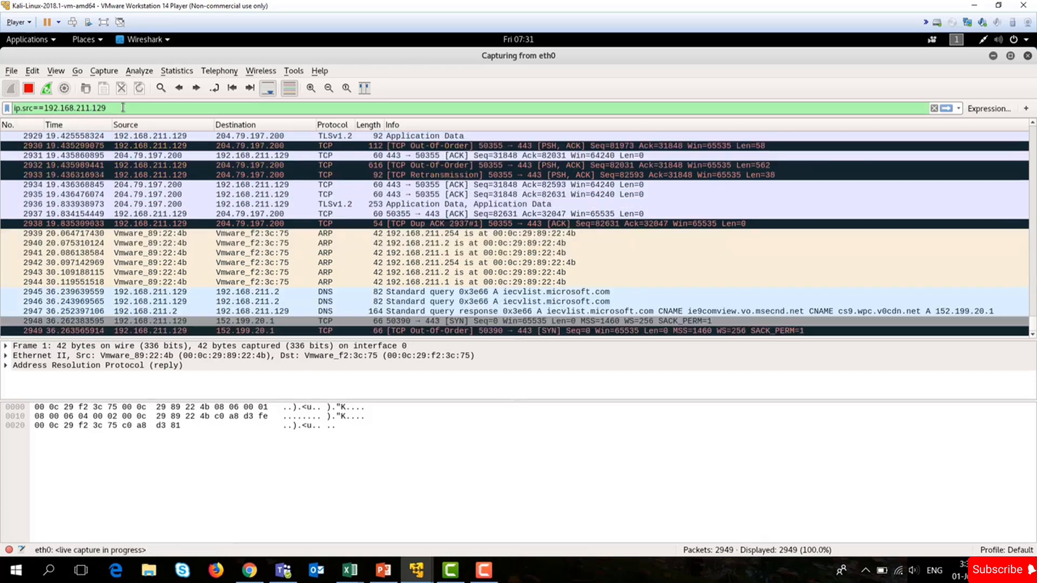
{"action": "key", "text": "Return"}
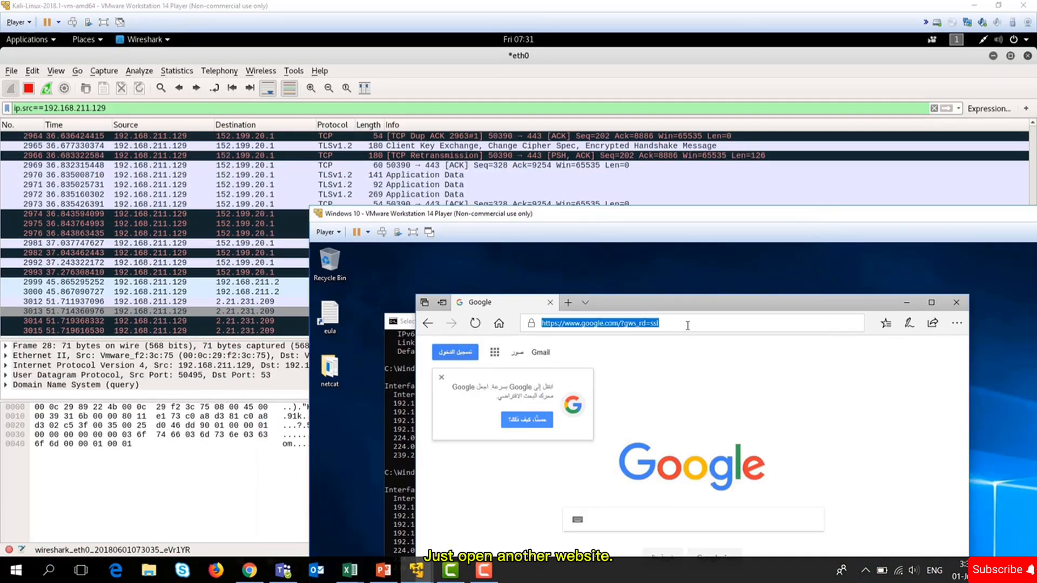
Begin entering a new address starting 'wwww.' in Edge's address bar.
{"action": "type", "text": "wwww"}
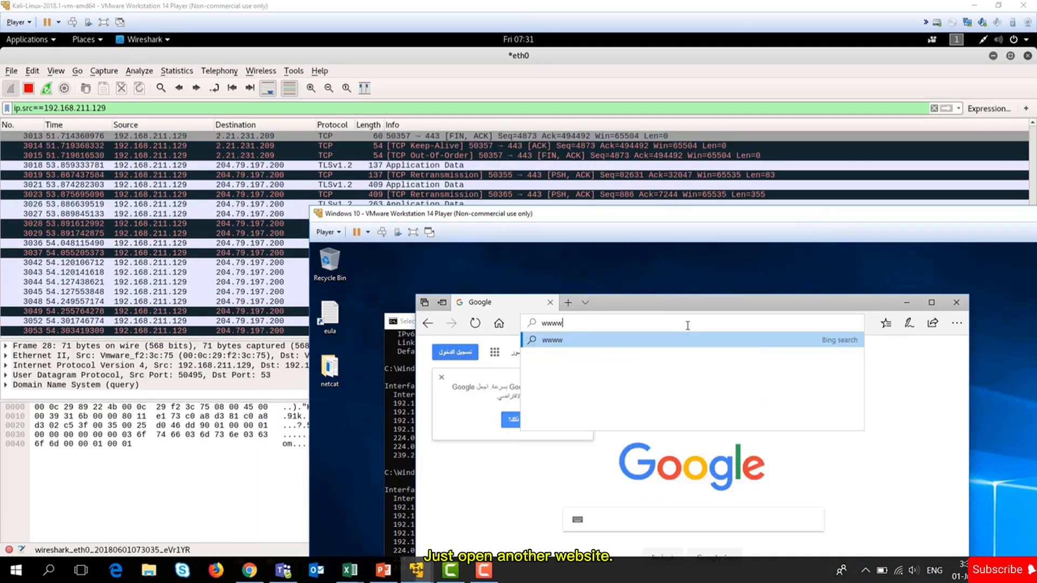
{"action": "type", "text": "."}
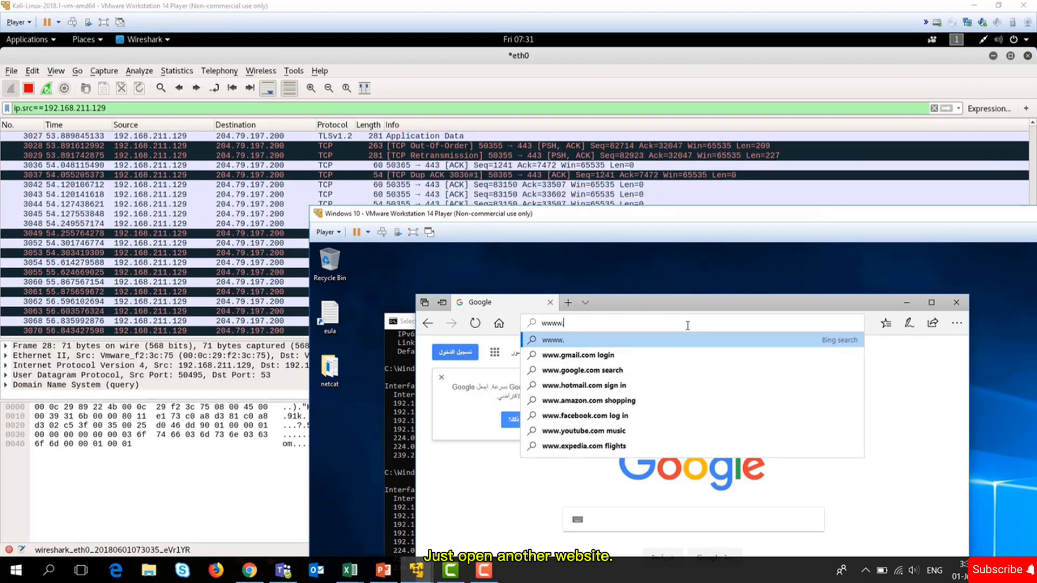